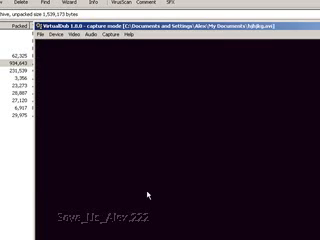
- Show the Capture menu's commands to begin assigning the capture output file
left_click(138, 38)
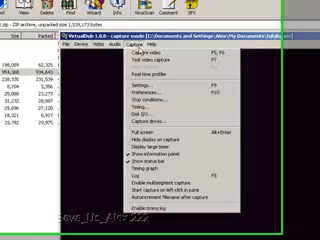